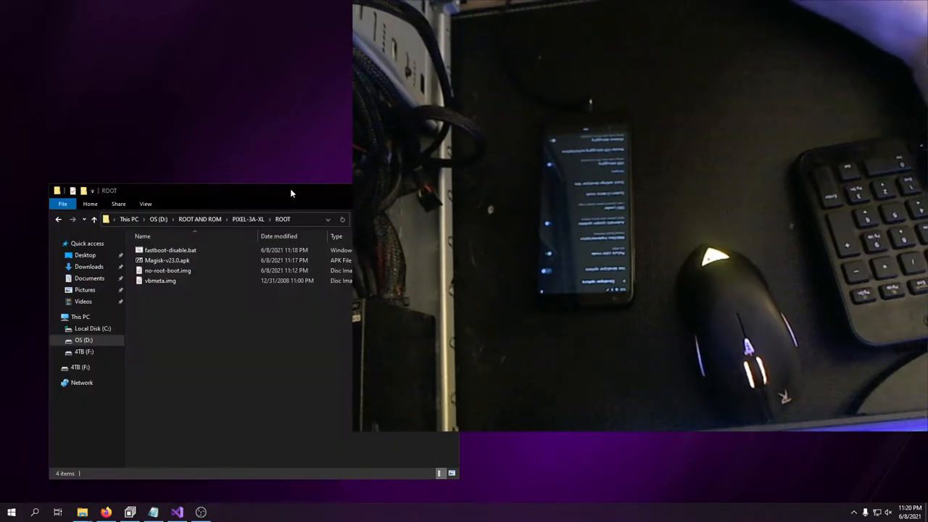
Run 'adb devices' to list the phone, then start 'adb reboot bootloader'.
{"action": "left_click", "coordinate": [224, 513]}
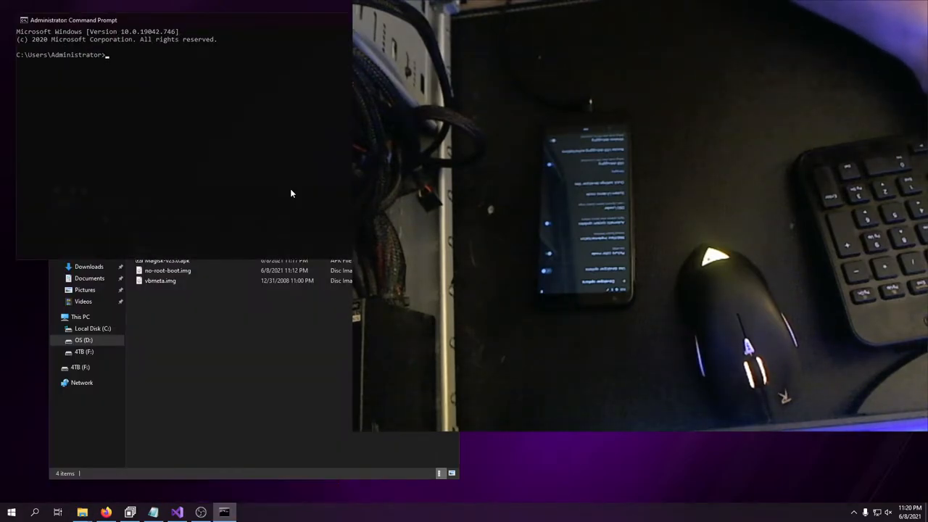
{"action": "type", "text": "adb devices"}
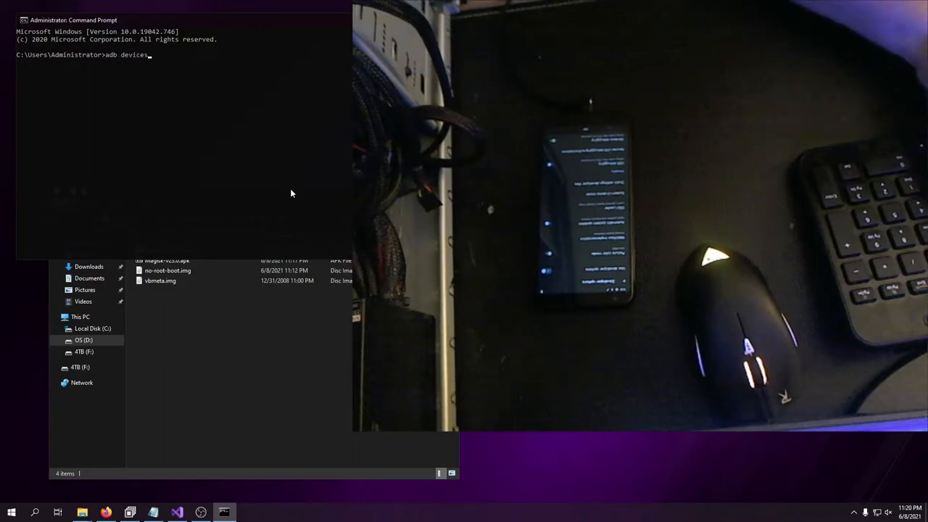
{"action": "type", "text": "ader"}
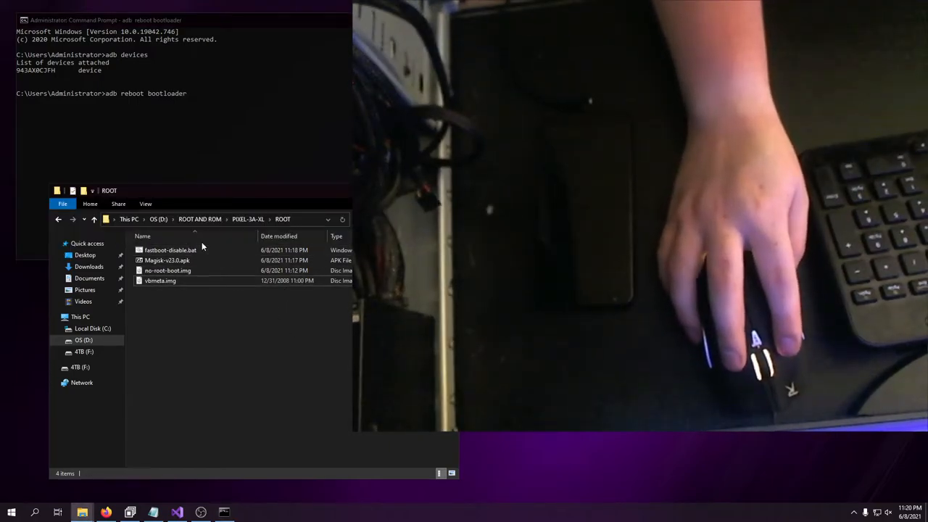
{"action": "left_click", "coordinate": [171, 249]}
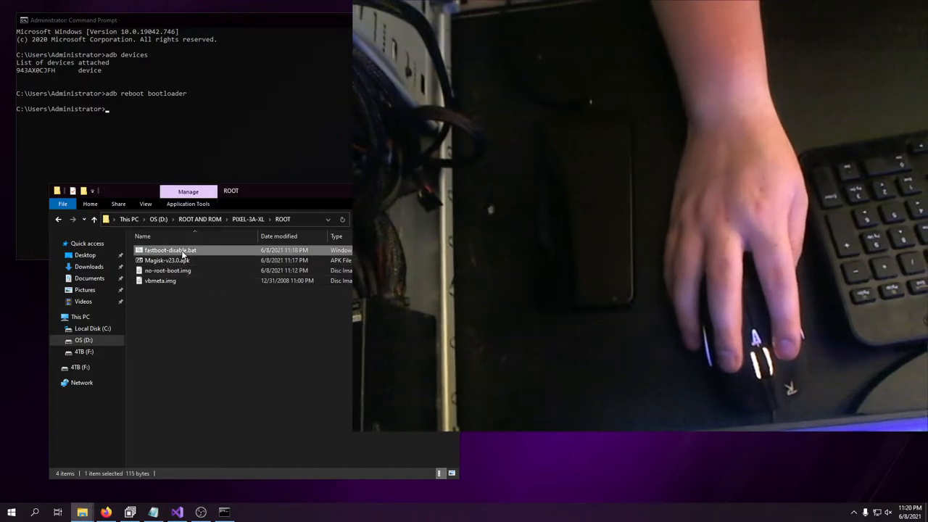
{"action": "right_click", "coordinate": [171, 249]}
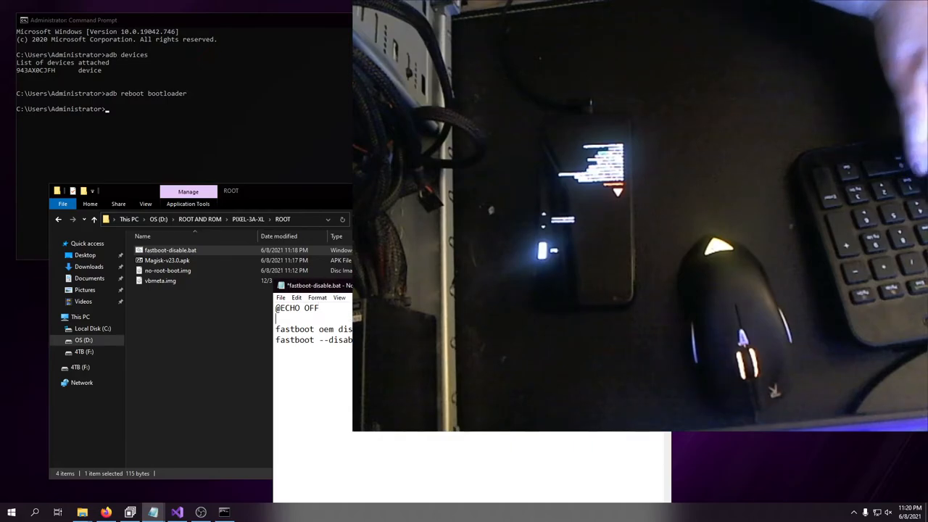
{"action": "type", "text": "fastboot"}
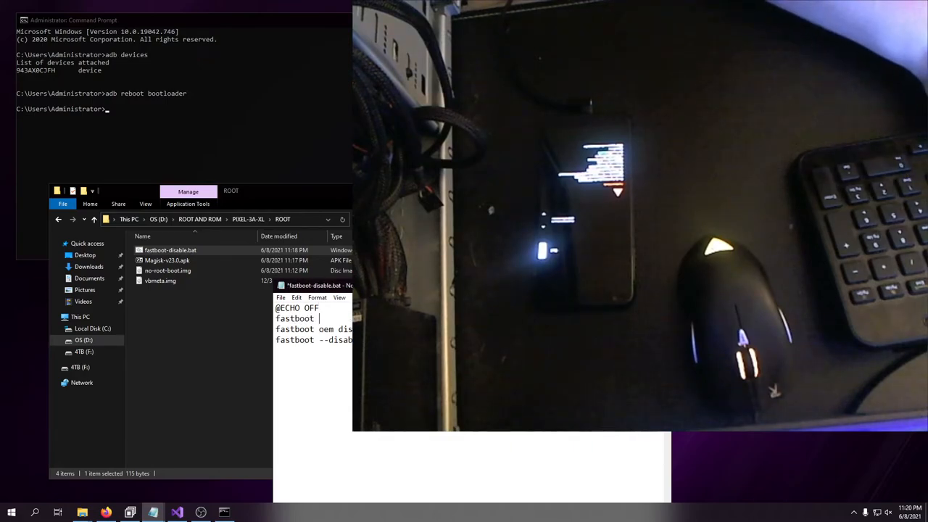
{"action": "type", "text": "flashing"}
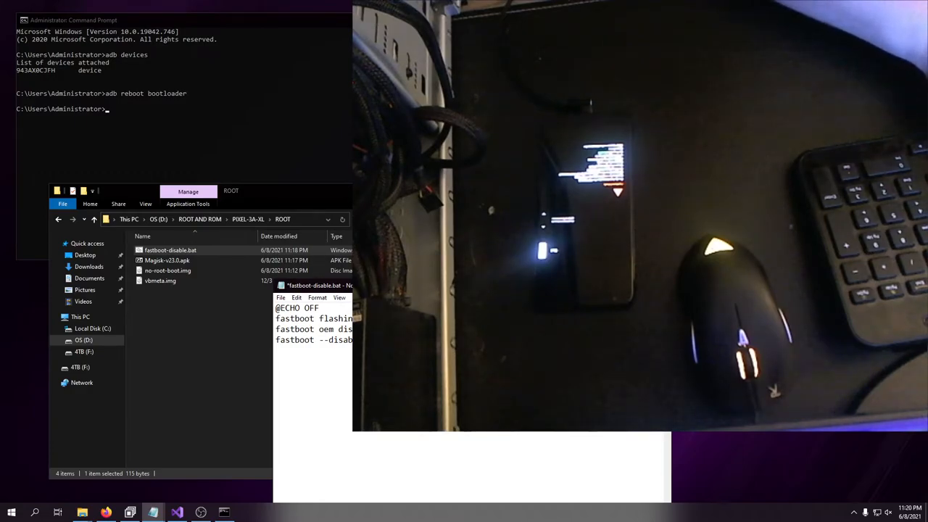
{"action": "type", "text": "fastboot flashin"}
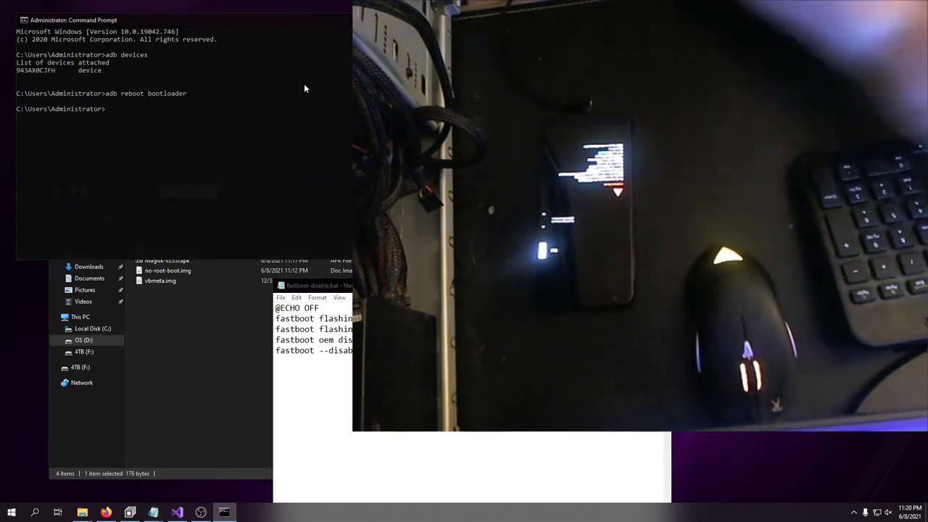
Run 'fastboot flashing unlock_critical', which fails with an invalid argument error.
{"action": "type", "text": "fastboot f"}
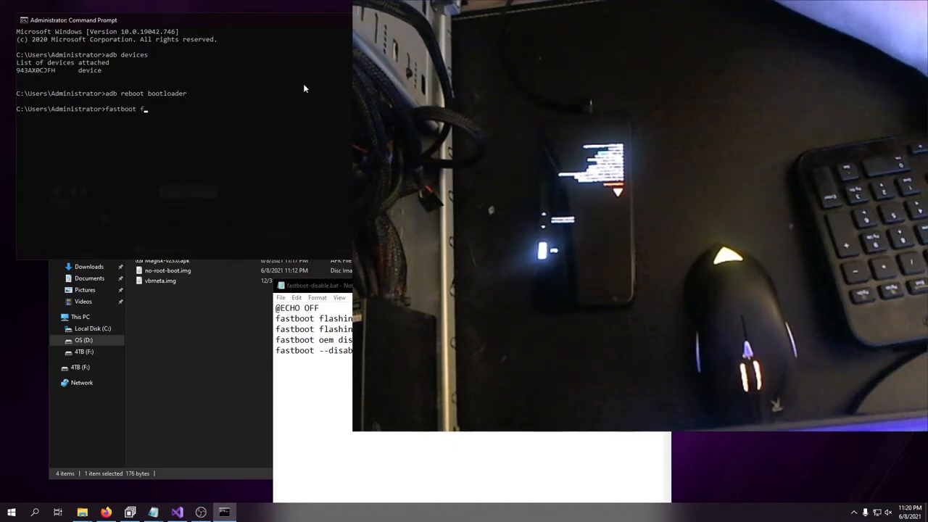
{"action": "type", "text": "lashing unlock"}
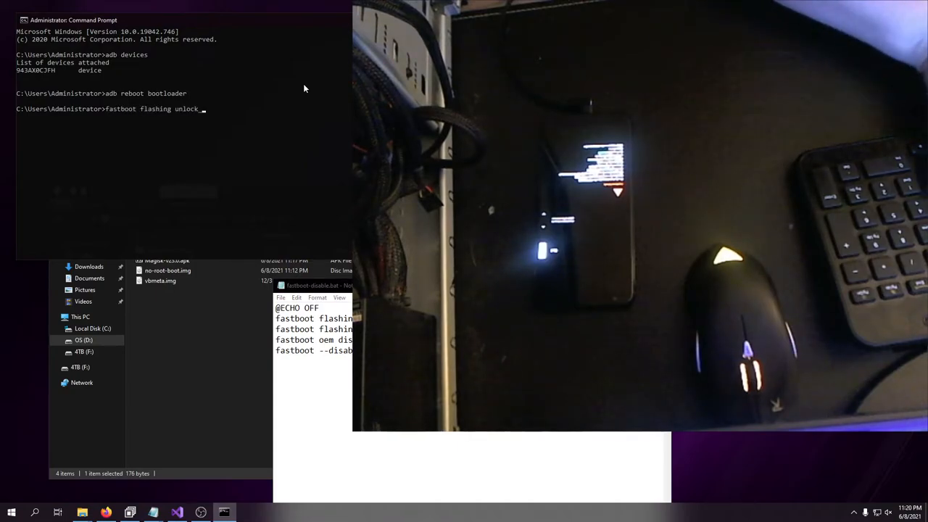
{"action": "type", "text": "_critical"}
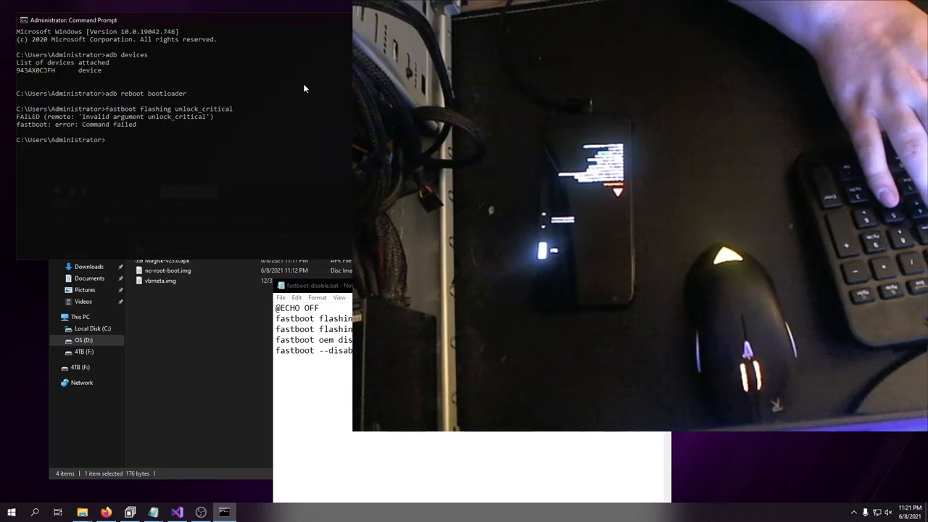
{"action": "type", "text": "fastboot flashing unlock_critical"}
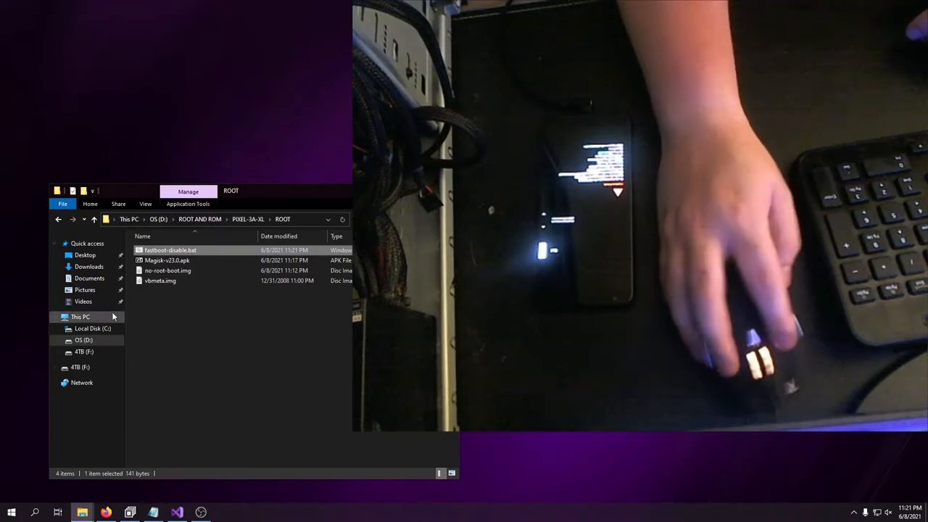
{"action": "mouse_move", "coordinate": [171, 249]}
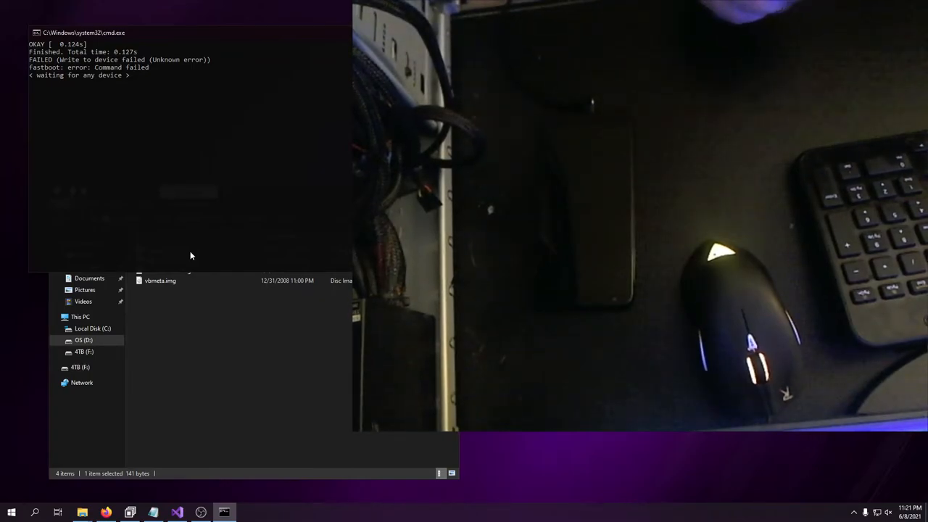
Edit fastboot-disable.bat to add 'ECHO Hi' and 'pause' after the first flashing command.
{"action": "right_click", "coordinate": [148, 250]}
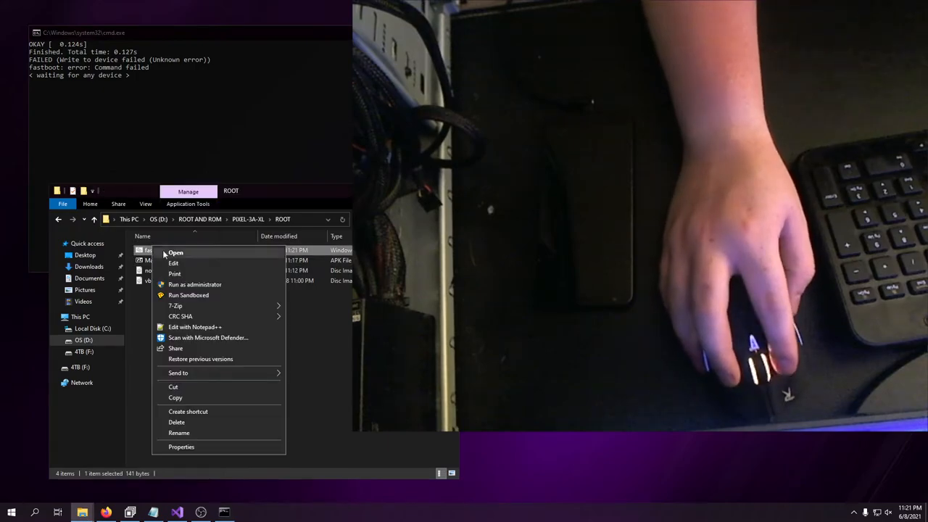
{"action": "left_click", "coordinate": [173, 264]}
{"action": "type", "text": "p"}
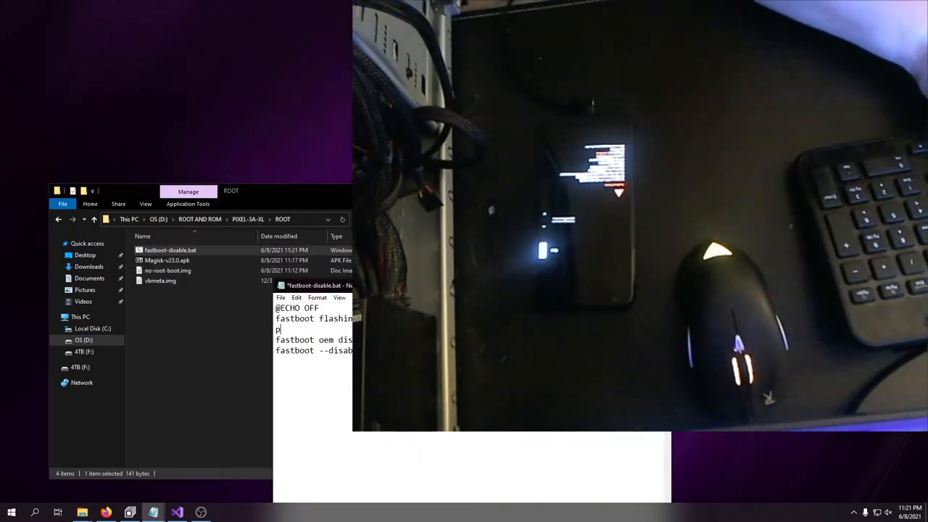
{"action": "type", "text": "ause"}
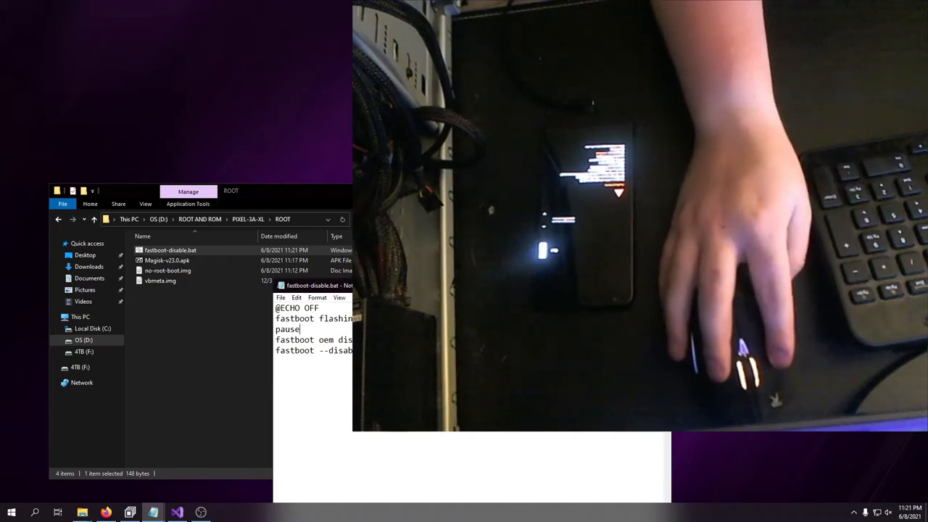
{"action": "type", "text": "ECHO"}
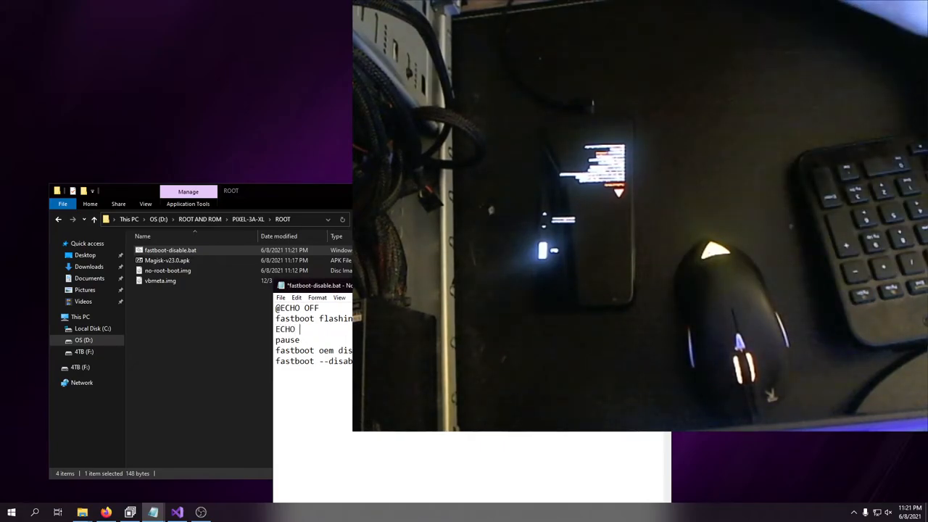
{"action": "type", "text": "Hi"}
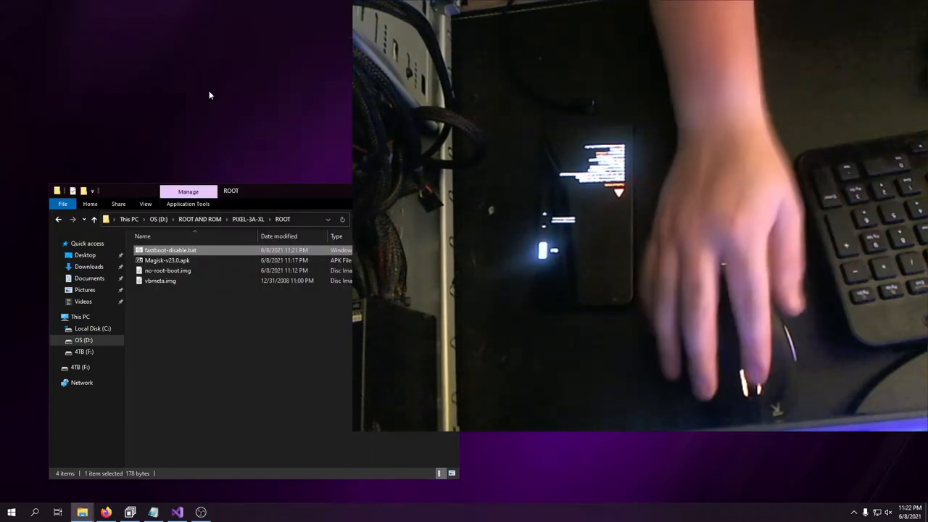
Run 'fastboot oem disable_dm_verity' (rejected), then begin 'fastboot --disable-verity' to flash vbmeta.
{"action": "right_click", "coordinate": [171, 249]}
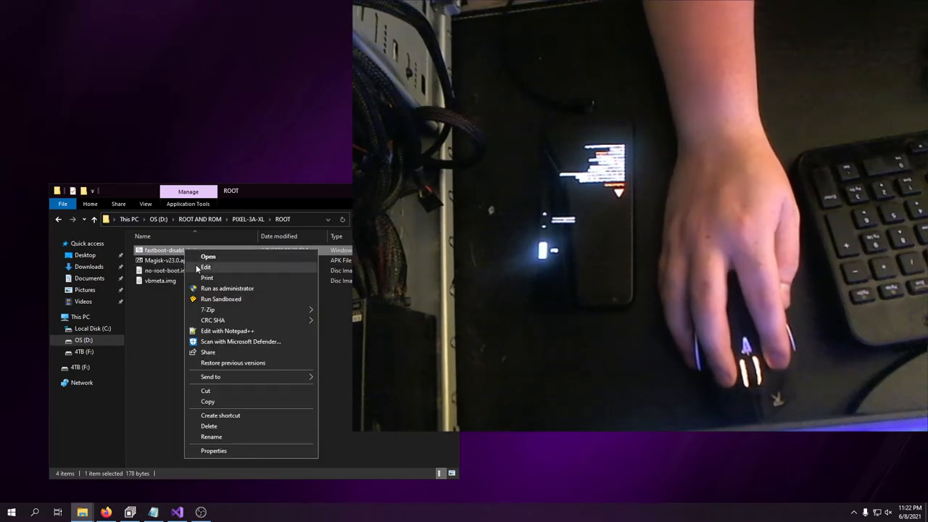
{"action": "left_click", "coordinate": [206, 266]}
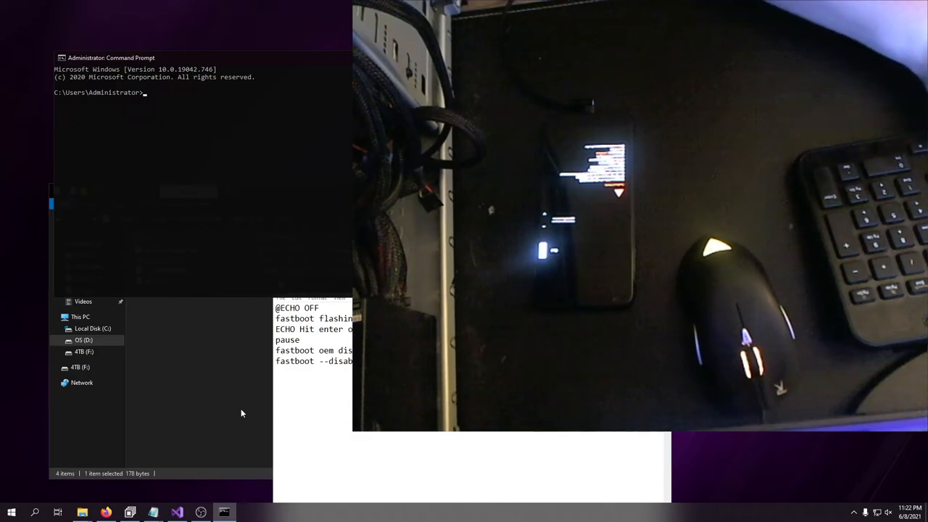
{"action": "type", "text": "fastboot oem disable_dm_verity"}
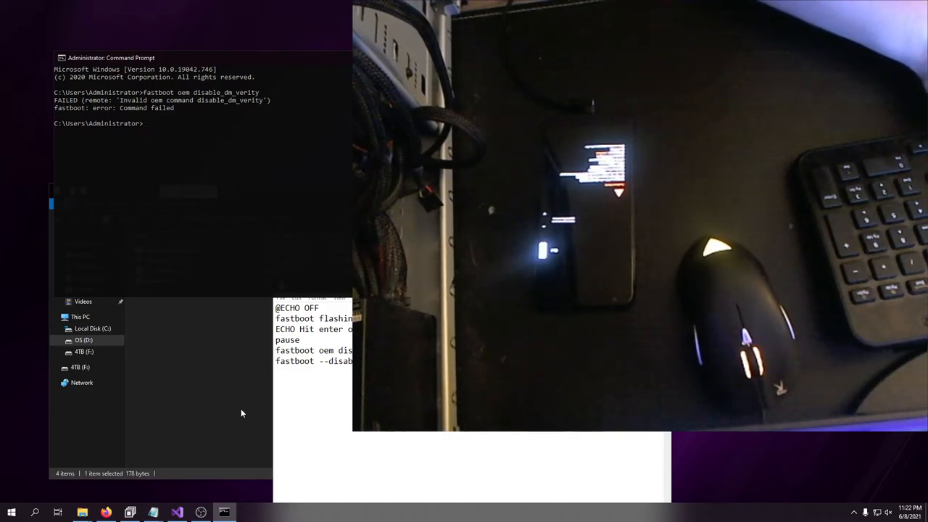
{"action": "type", "text": "fastboot --"}
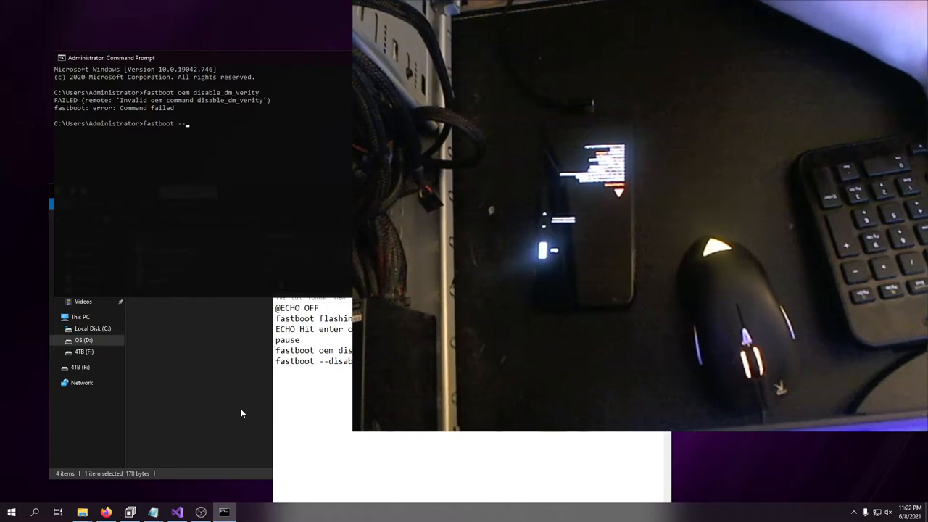
{"action": "type", "text": "disable-verity"}
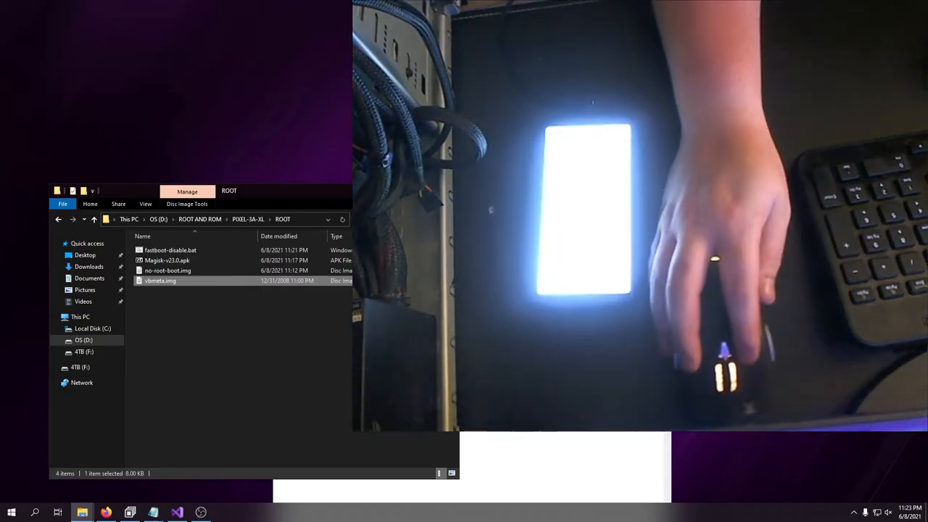
Look over no-root-boot.img in ROOT and launch a new Command Prompt via 'cmd'.
{"action": "left_click", "coordinate": [168, 259]}
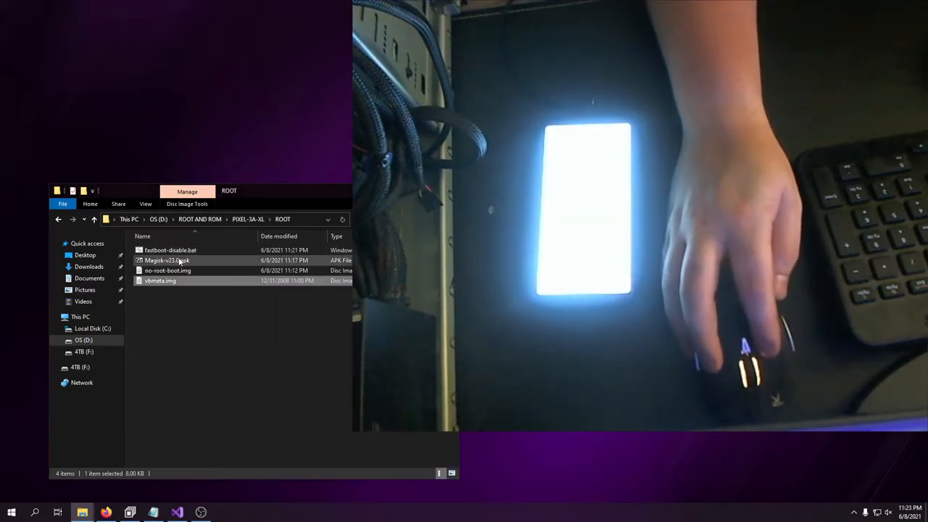
{"action": "left_click", "coordinate": [168, 271]}
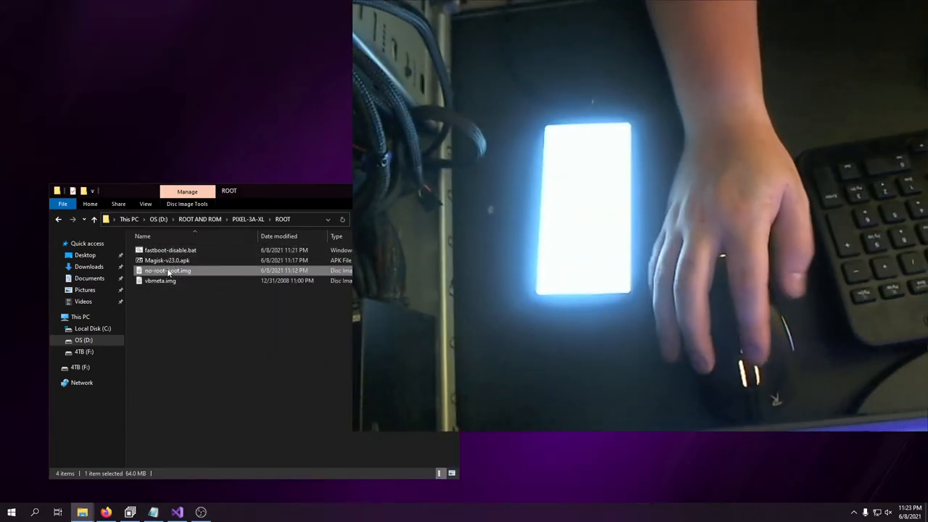
{"action": "type", "text": "cm"}
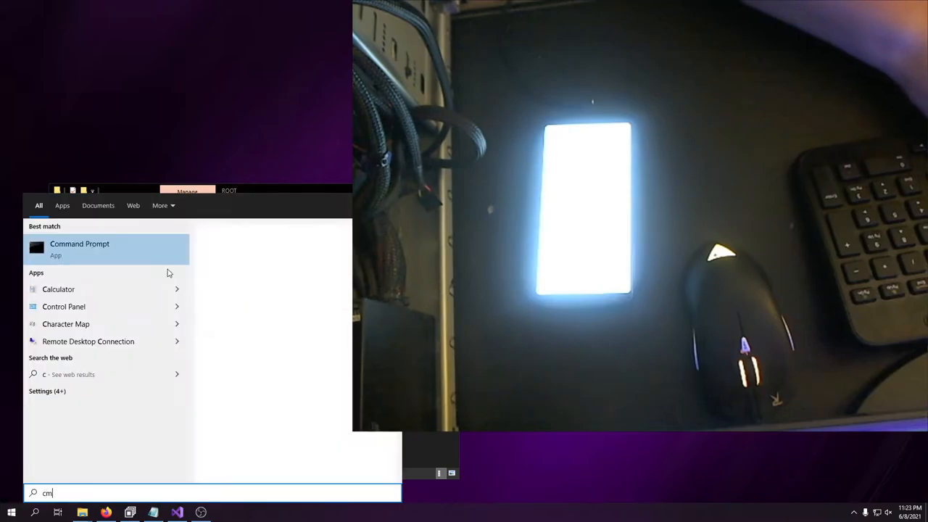
{"action": "left_click", "coordinate": [78, 250]}
{"action": "type", "text": "adb i"}
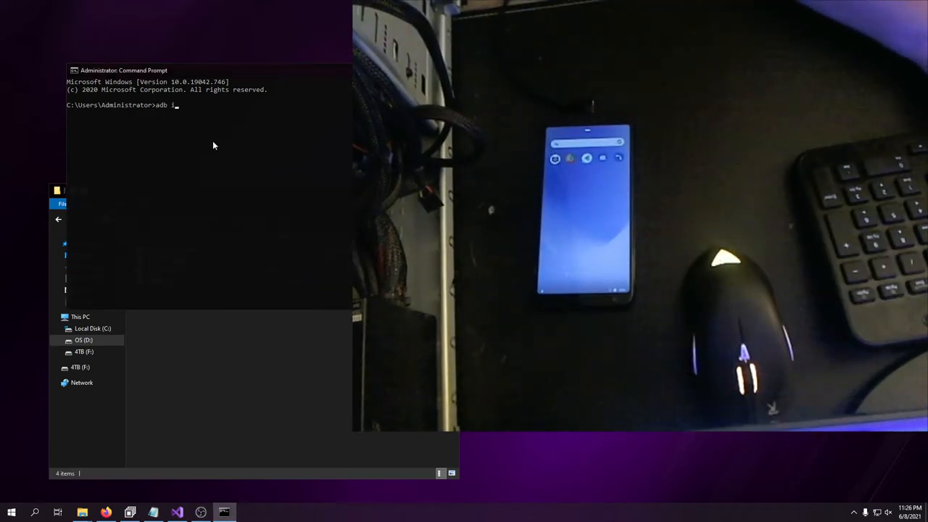
Run adb install with the Magisk APK path, which finds no device, then run 'adb devices'.
{"action": "type", "text": "nstall \"D:\\ROOT AND ROM\\PIXEL-3A-XL\\ROOT\\Magis"}
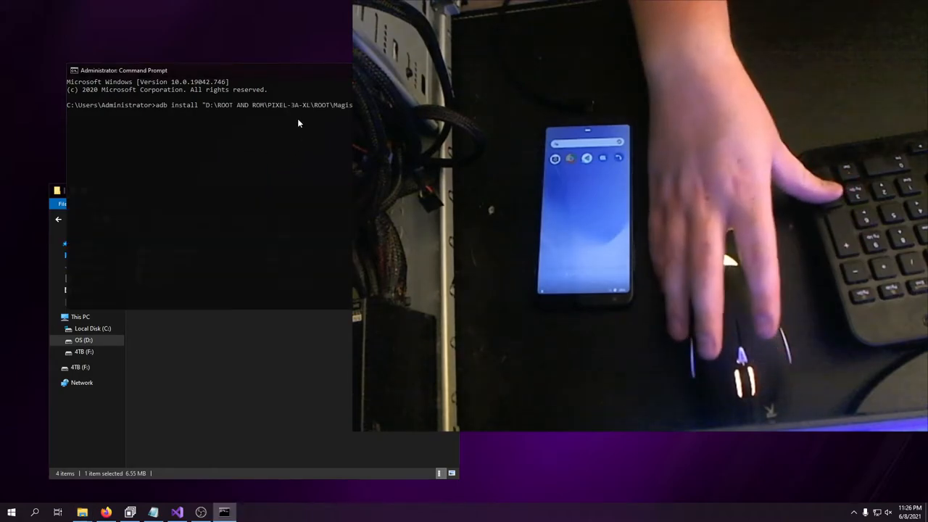
{"action": "key", "text": "enter"}
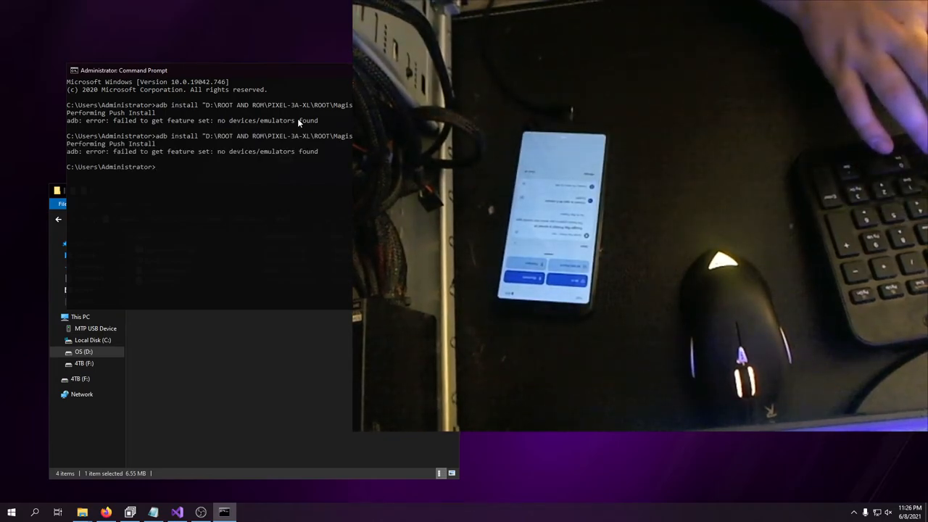
{"action": "type", "text": "adb"}
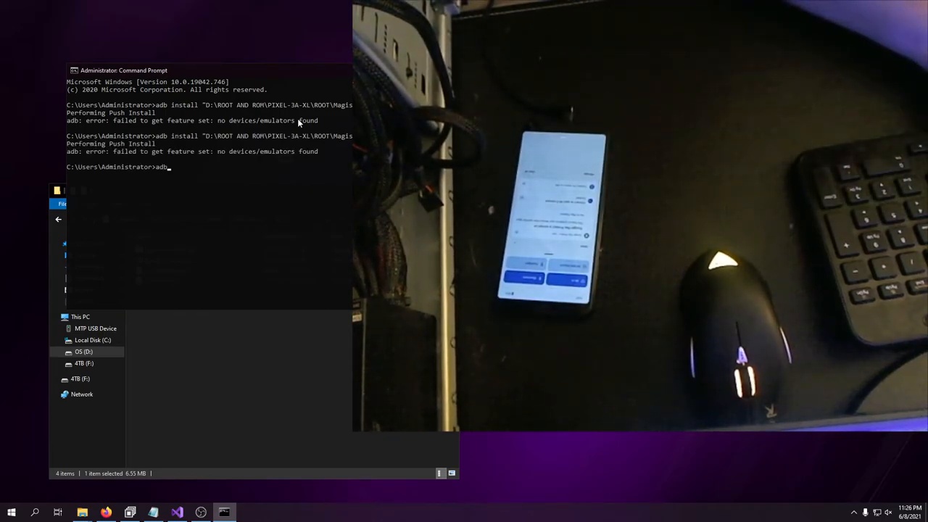
{"action": "left_click", "coordinate": [12, 513]}
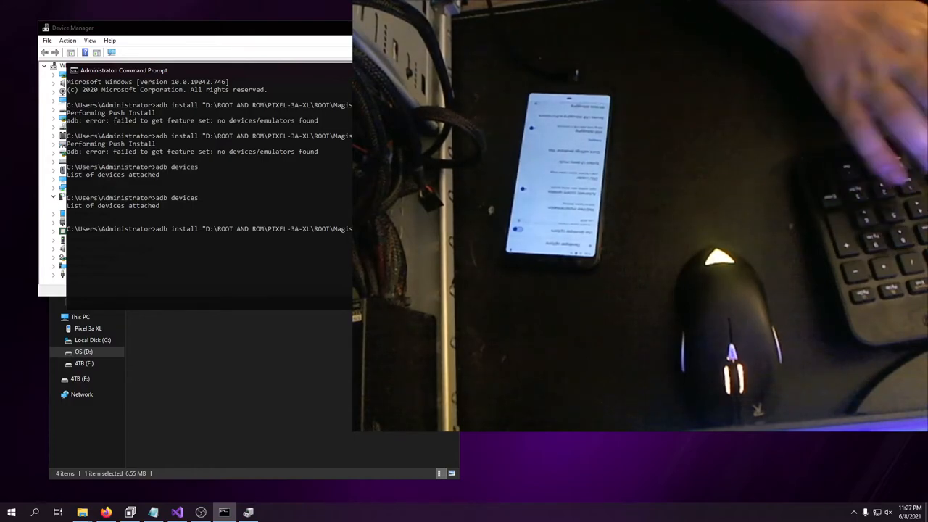
Rerun the adb install of the Magisk APK once the Pixel 3a XL is recognized.
{"action": "key", "text": "enter"}
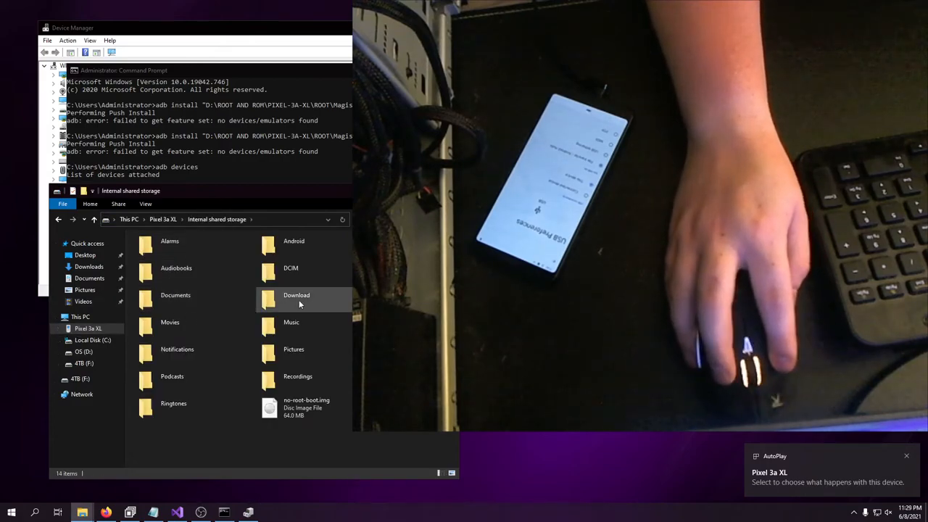
Copy the magisk_patched image from the phone's Download folder into D:\ROOT AND ROM\PIXEL-3A-XL\ROOT.
{"action": "double_click", "coordinate": [295, 296]}
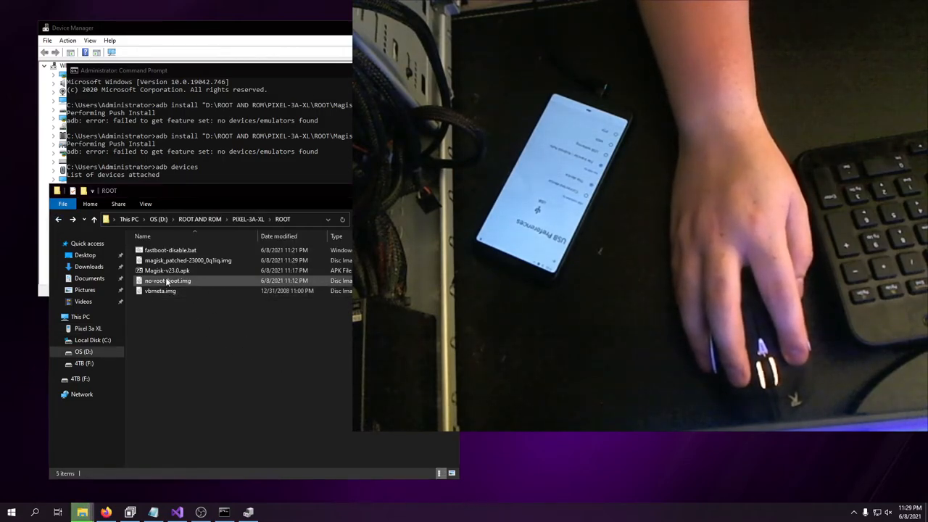
{"action": "left_click", "coordinate": [189, 261]}
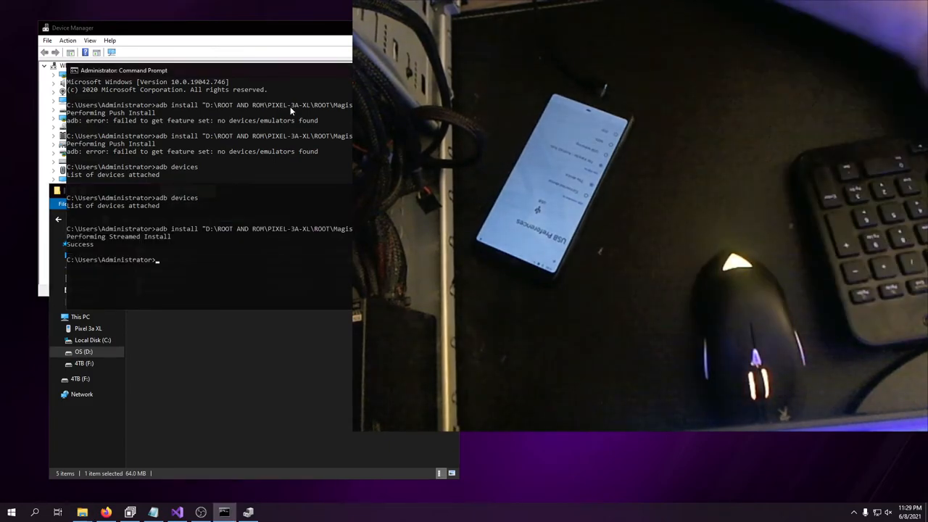
Run 'adb reboot bootloader' and begin the fastboot flash boot command.
{"action": "type", "text": "adb reboot boot"}
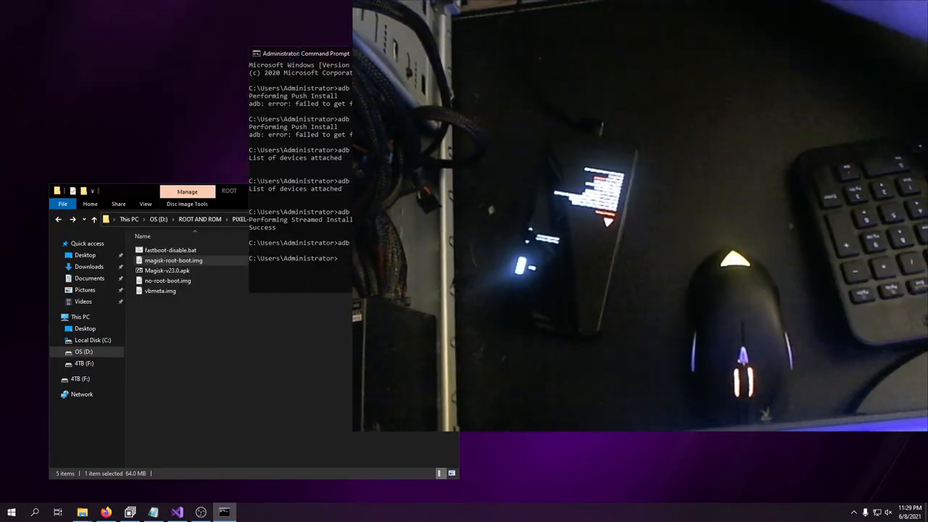
{"action": "type", "text": "fast"}
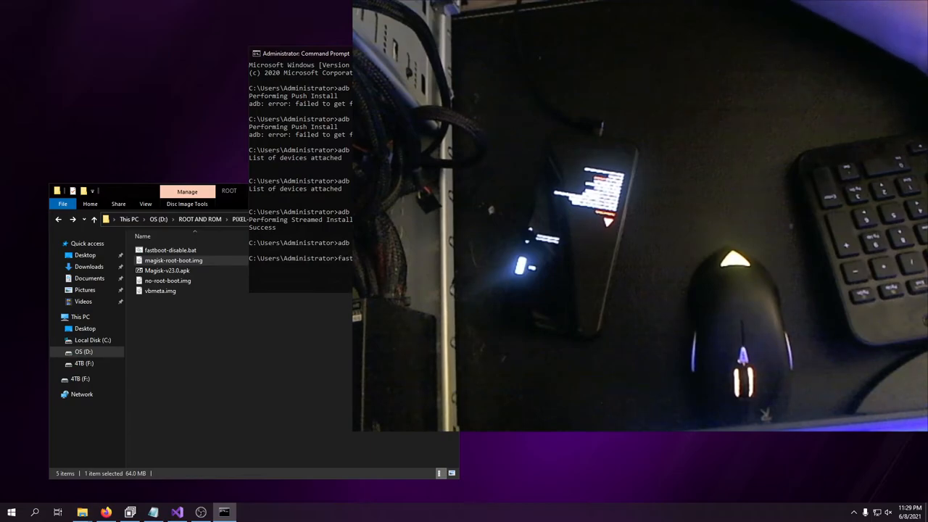